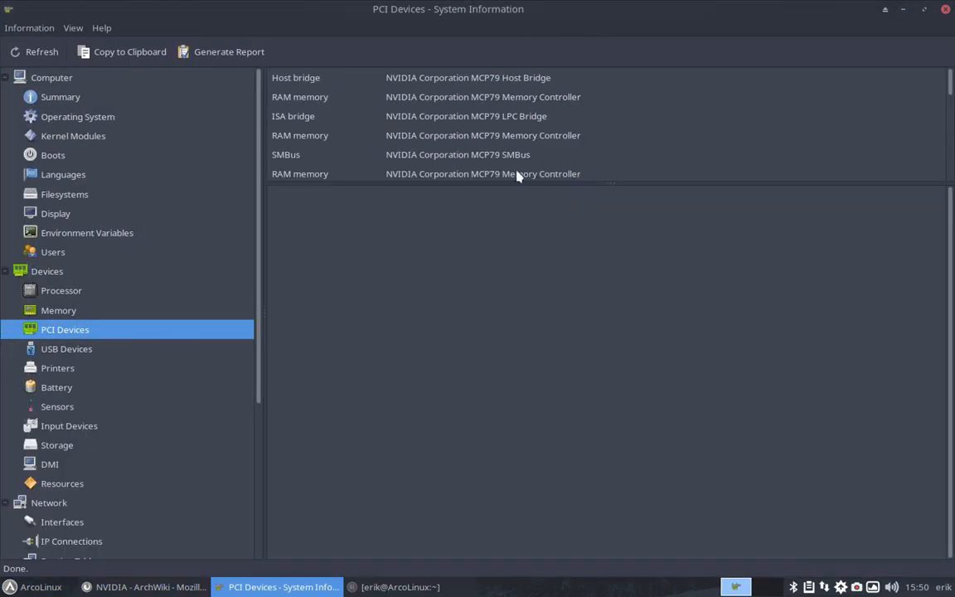
- Switch to Firefox and show the Installation section of the ArchWiki NVIDIA page
click(149, 587)
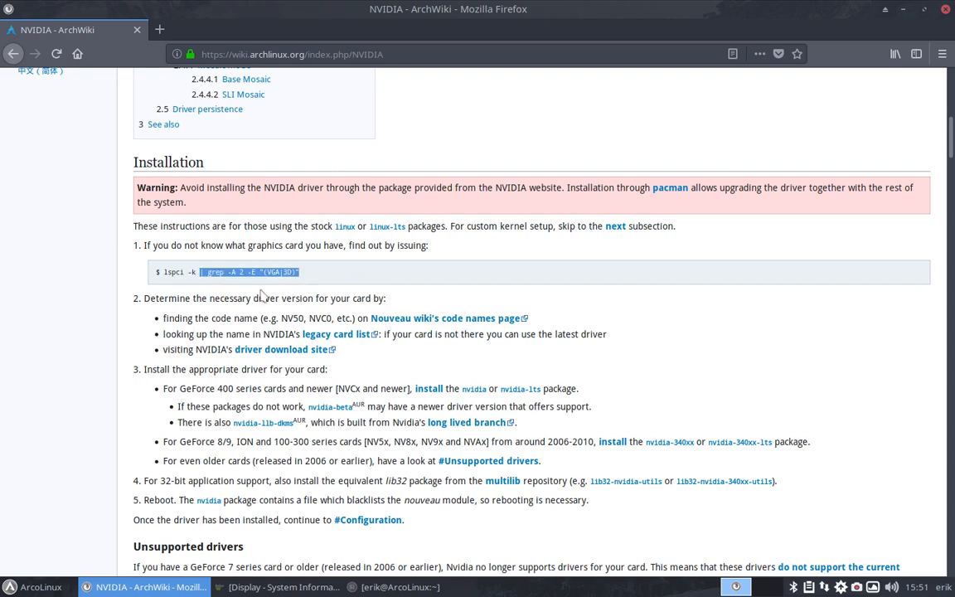
click(398, 587)
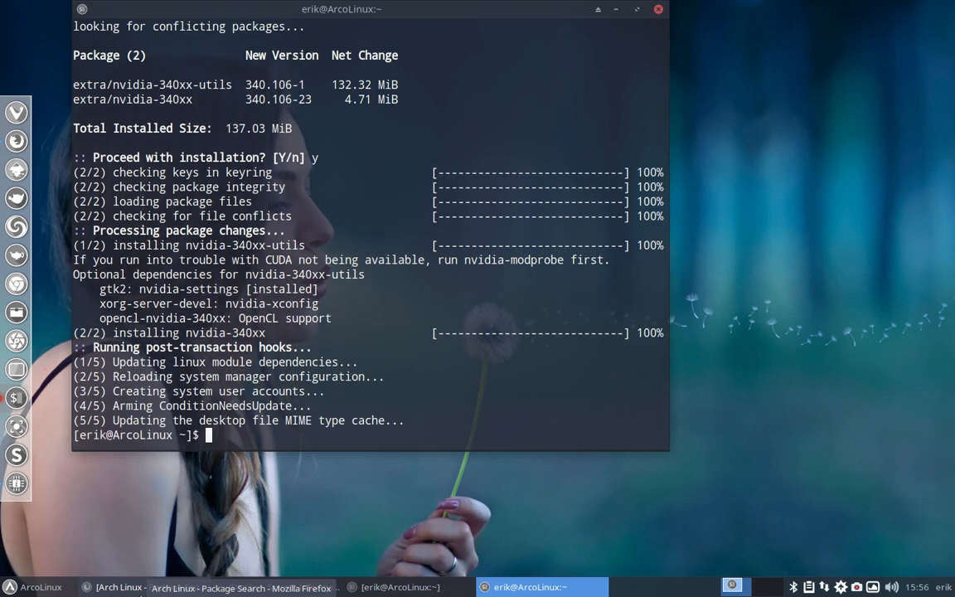
- Run lspci to list PCI devices, including the NVIDIA GeForce 9400M controller
text(lspci)
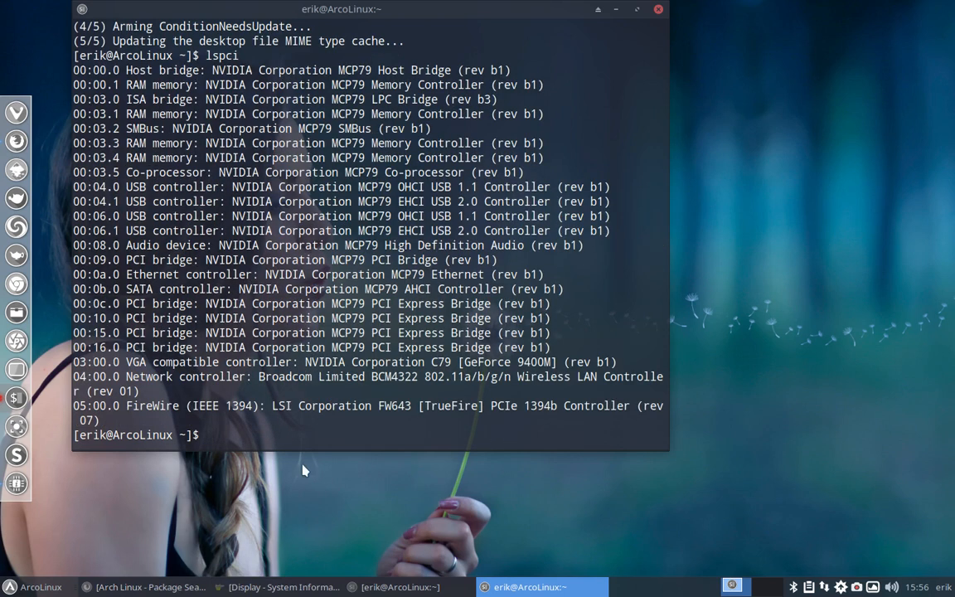